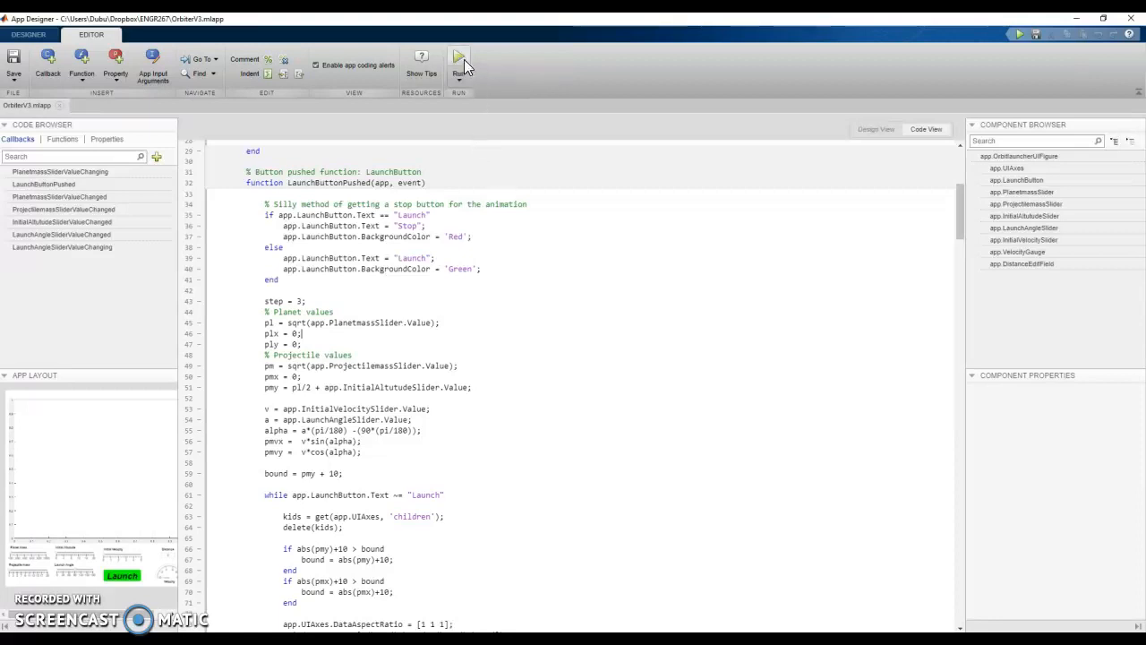
Step: Run the Orbit launcher app so the red planet and green projectile appear
{"action": "left_click", "coordinate": [459, 58]}
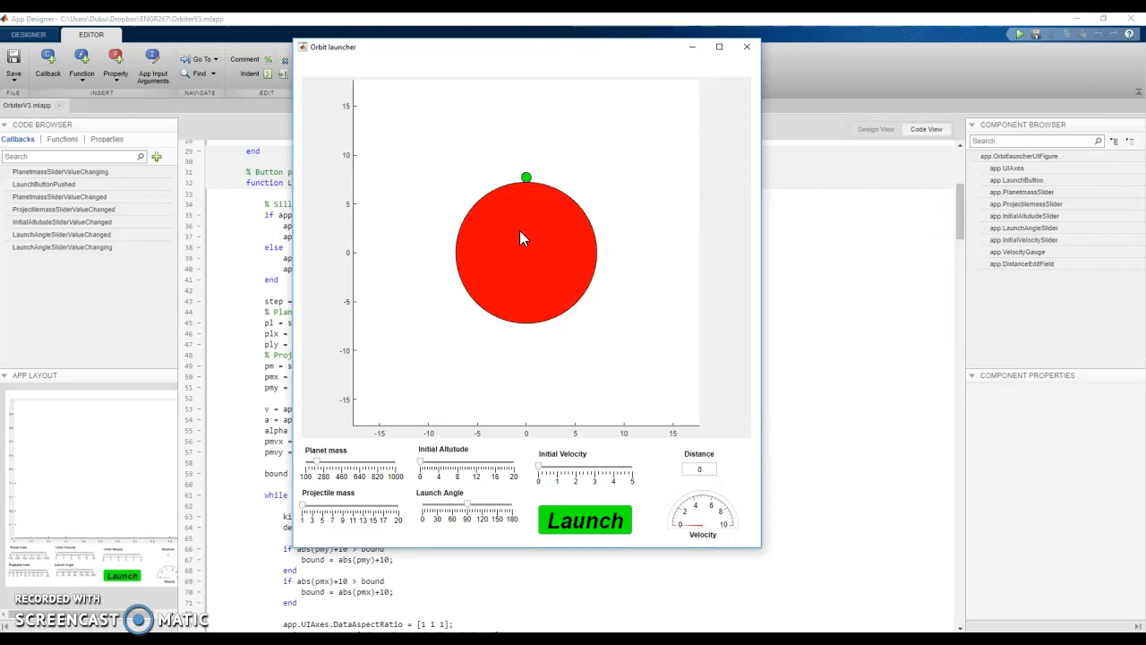
{"action": "mouse_move", "coordinate": [373, 380]}
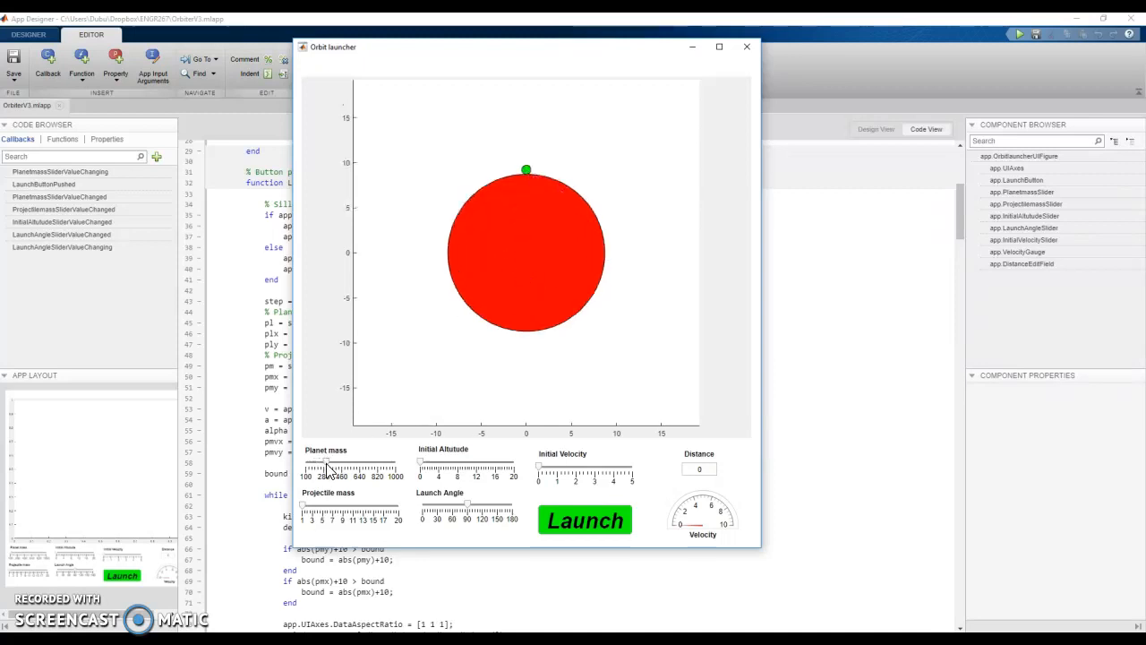
Step: Vary the Planet mass slider several times to resize the red planet
{"action": "left_click_drag", "start_coordinate": [325, 466], "coordinate": [390, 465]}
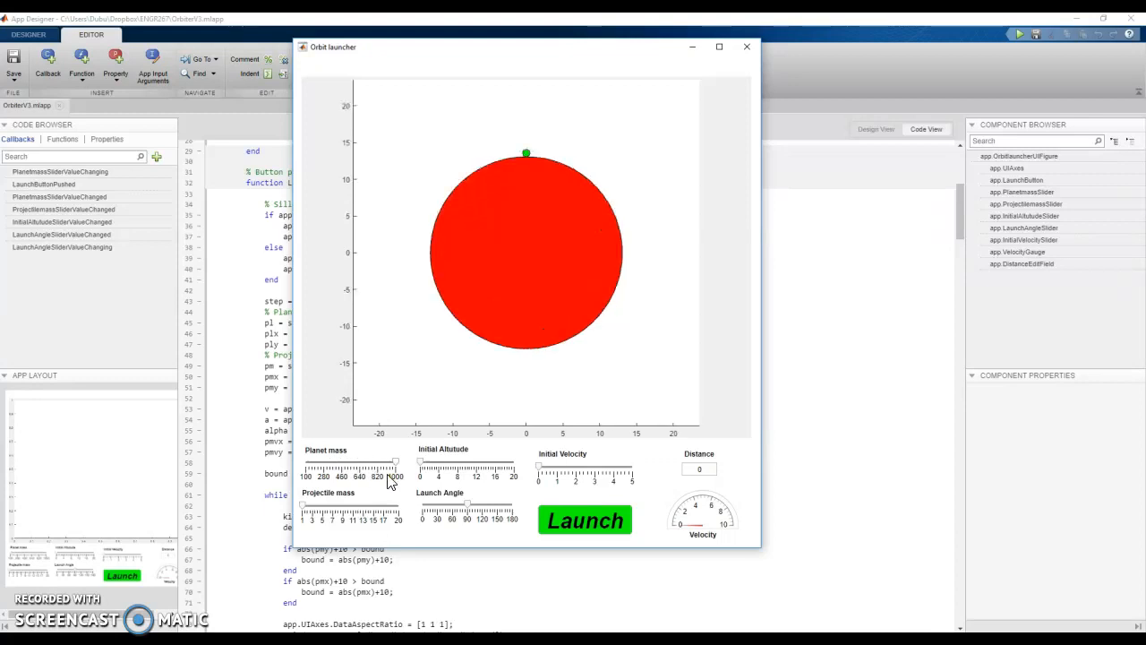
{"action": "left_click_drag", "start_coordinate": [393, 466], "coordinate": [348, 466]}
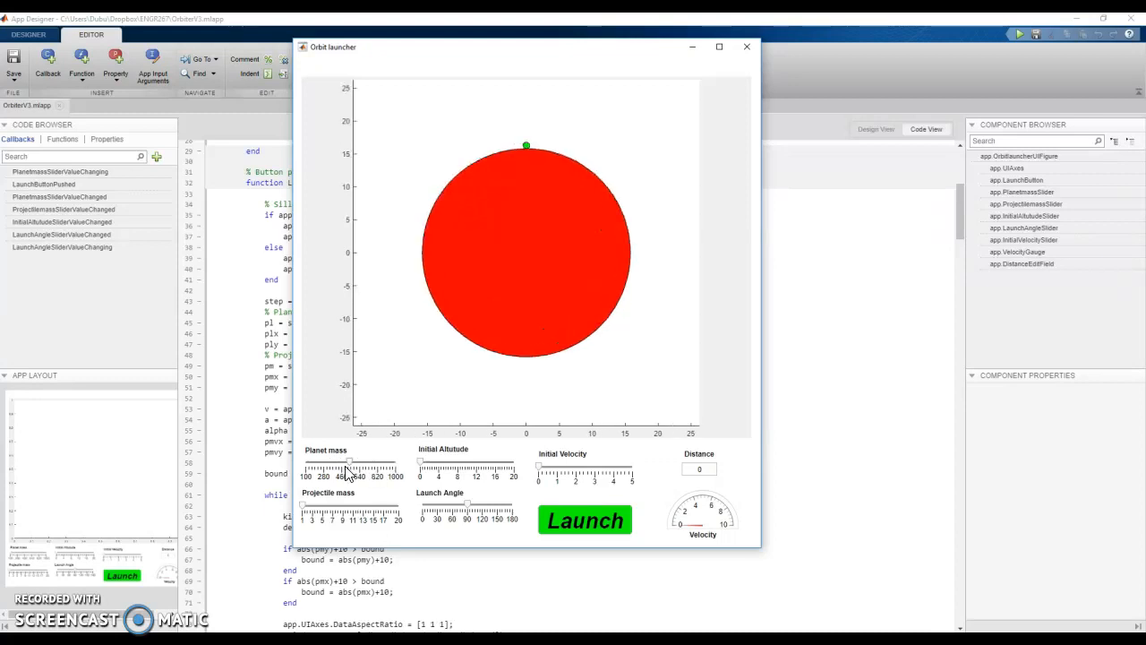
{"action": "left_click_drag", "start_coordinate": [348, 462], "coordinate": [326, 466]}
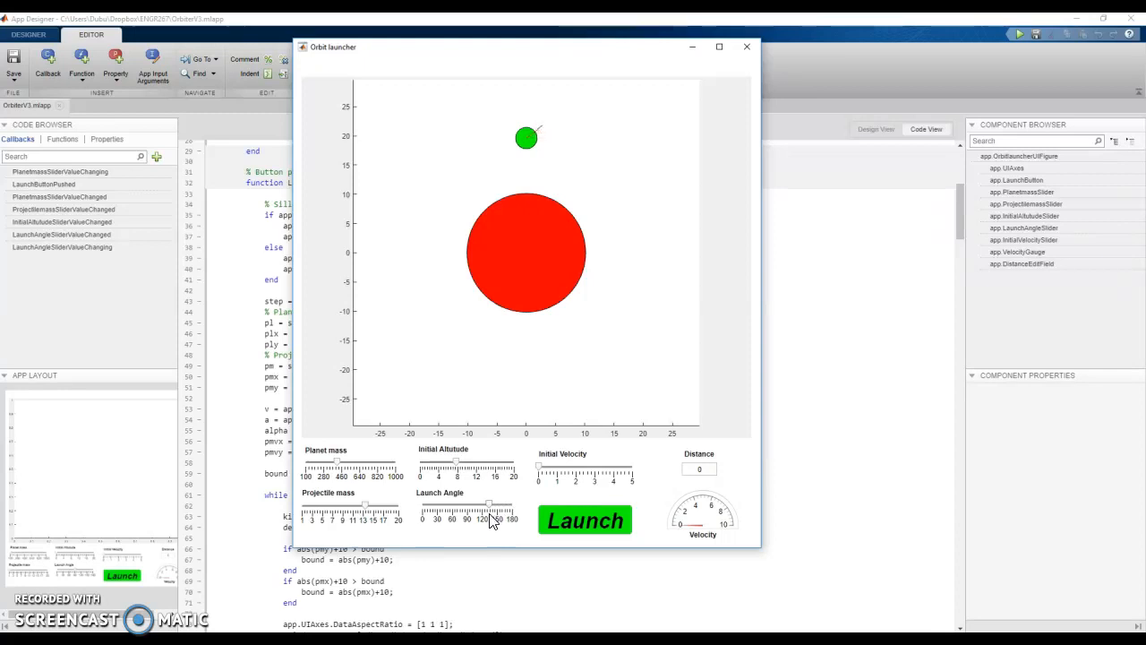
Step: Set the launch angle and raise the initial altitude above the planet
{"action": "left_click_drag", "start_coordinate": [492, 518], "coordinate": [444, 518]}
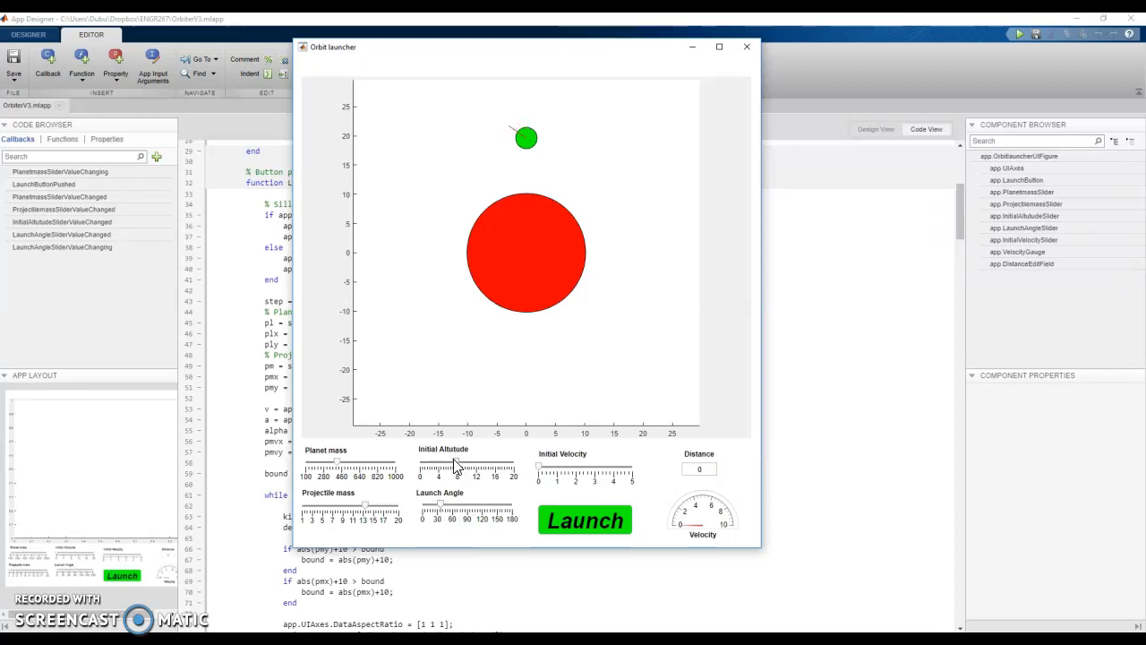
{"action": "left_click_drag", "start_coordinate": [457, 465], "coordinate": [480, 465]}
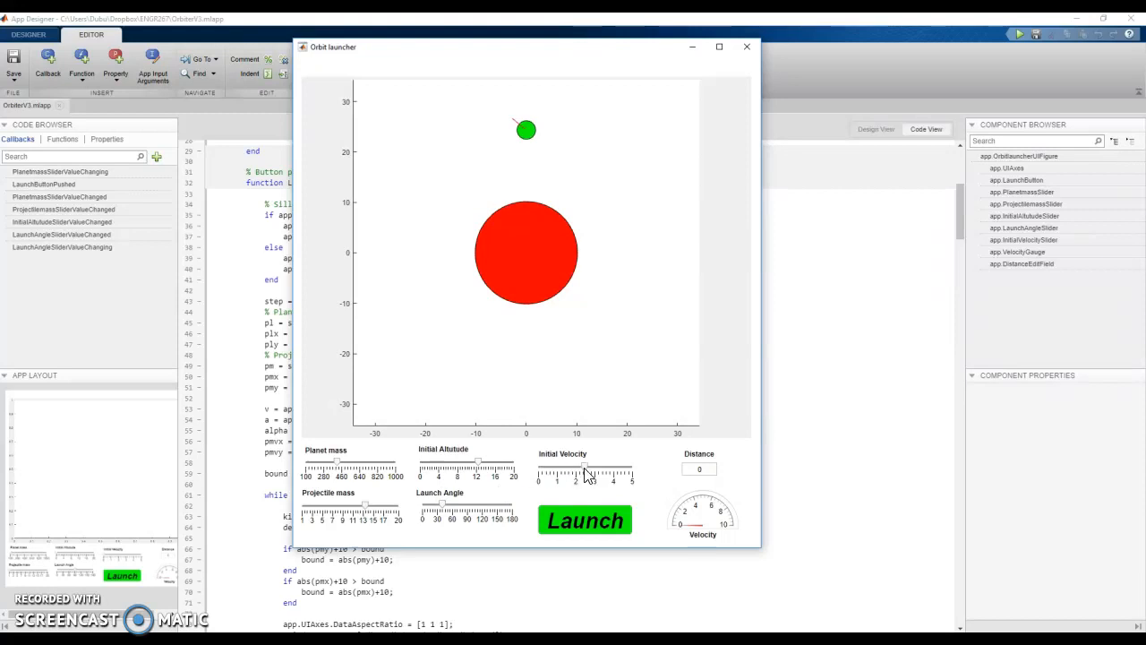
Step: Give the projectile a high initial velocity and launch it around the planet
{"action": "left_click", "coordinate": [584, 520]}
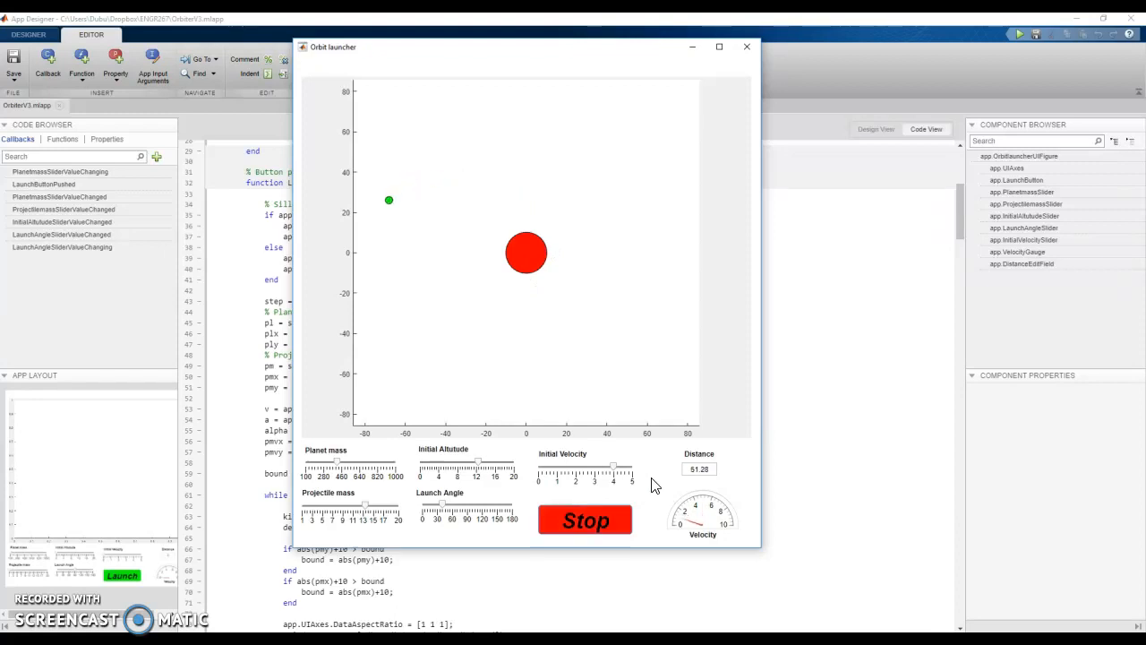
Step: Reset the velocity and launch angle, then launch the projectile again
{"action": "left_click_drag", "start_coordinate": [613, 469], "coordinate": [616, 469]}
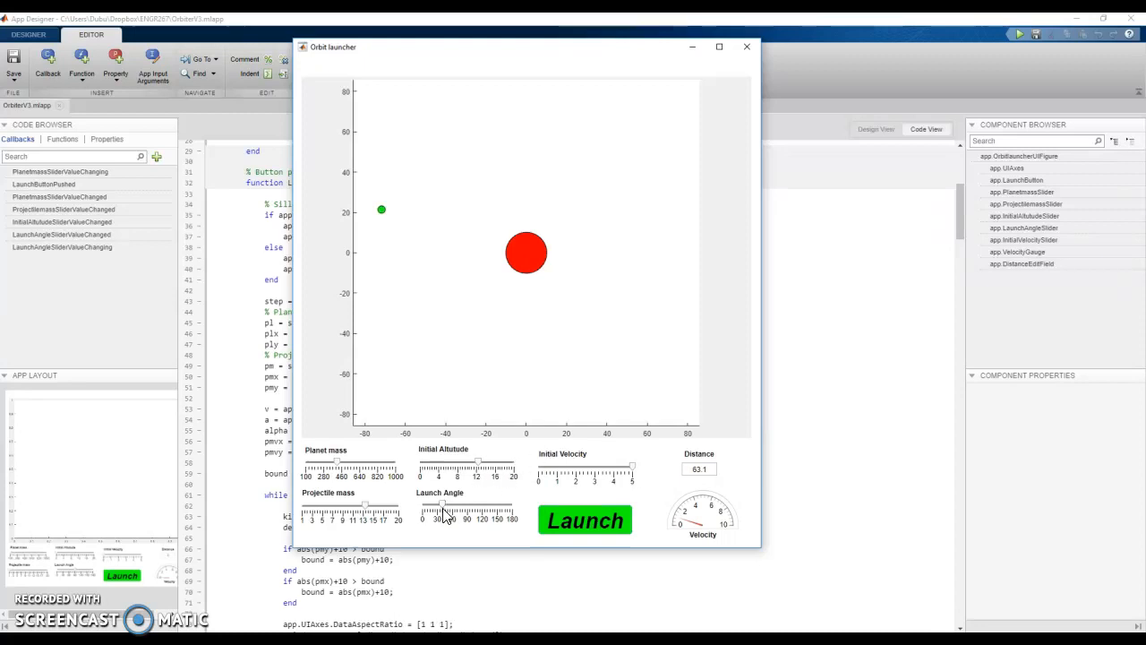
{"action": "left_click", "coordinate": [583, 519]}
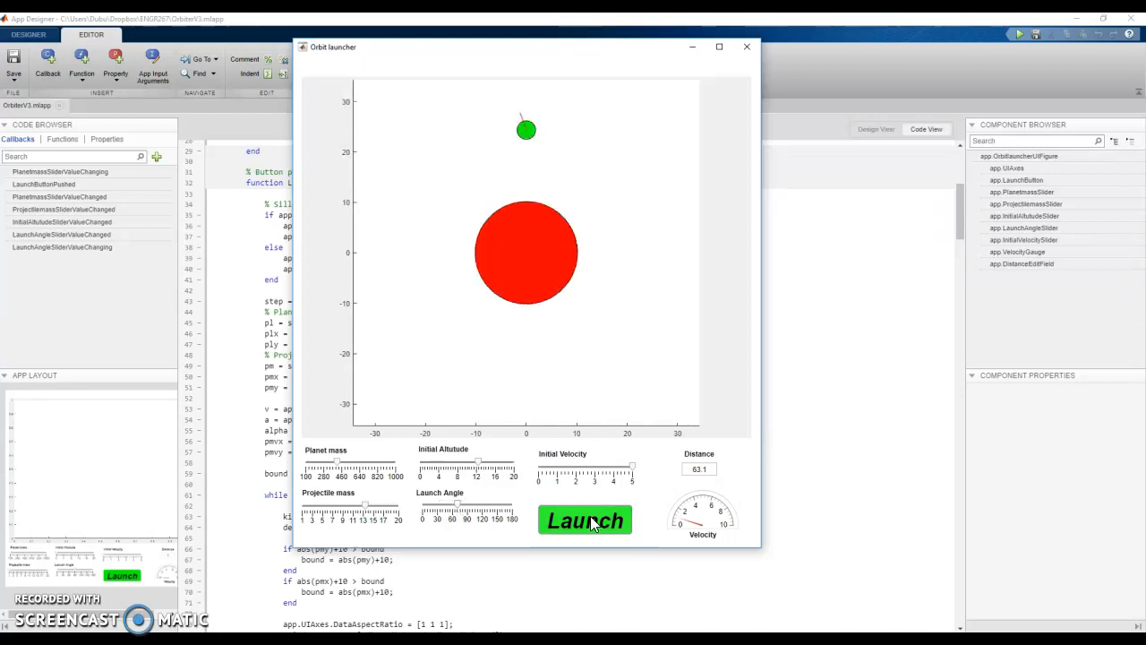
{"action": "left_click", "coordinate": [583, 519]}
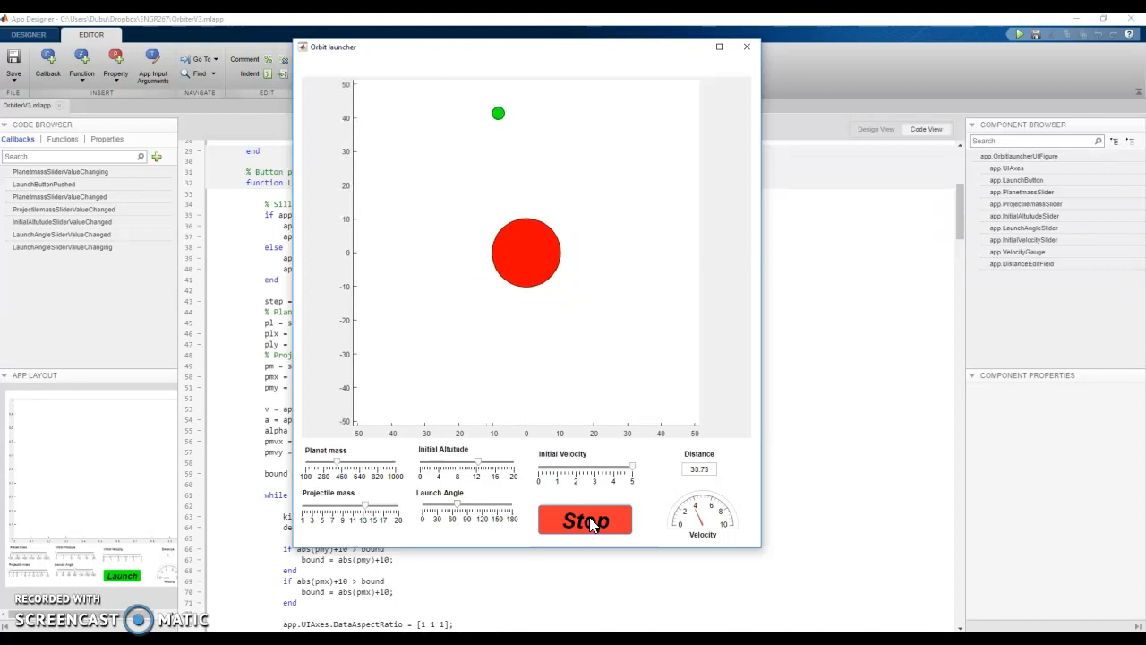